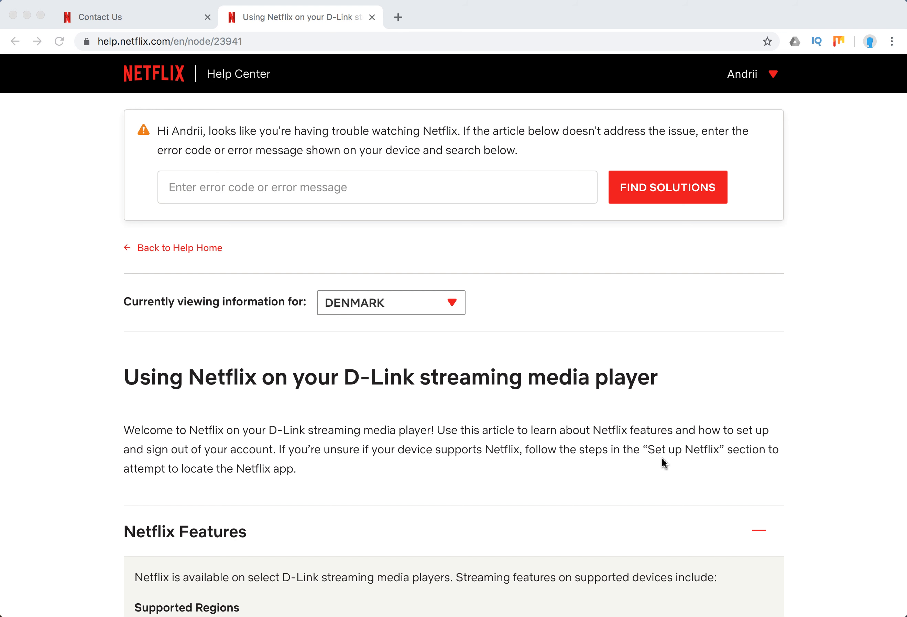
mouse_move(630, 459)
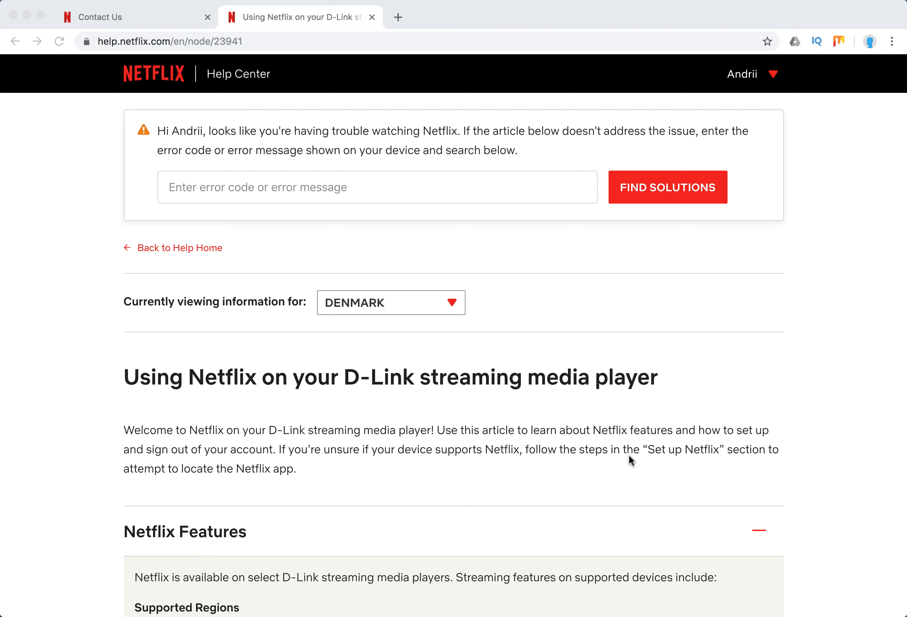
Scroll the D-Link article down to the Netflix Features list of regions, navigation, resolution and parental controls
scroll(down, 3)
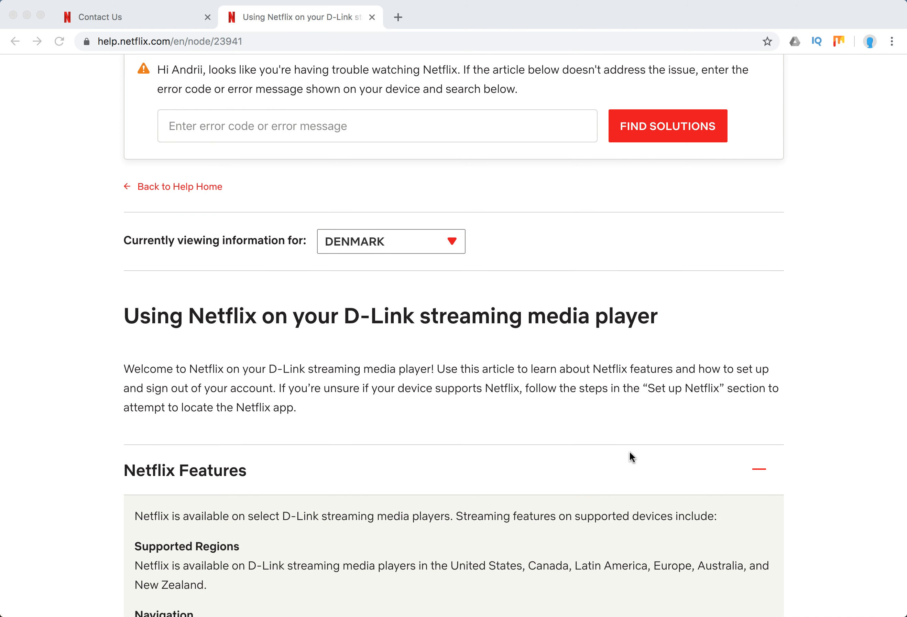
scroll(down, 3)
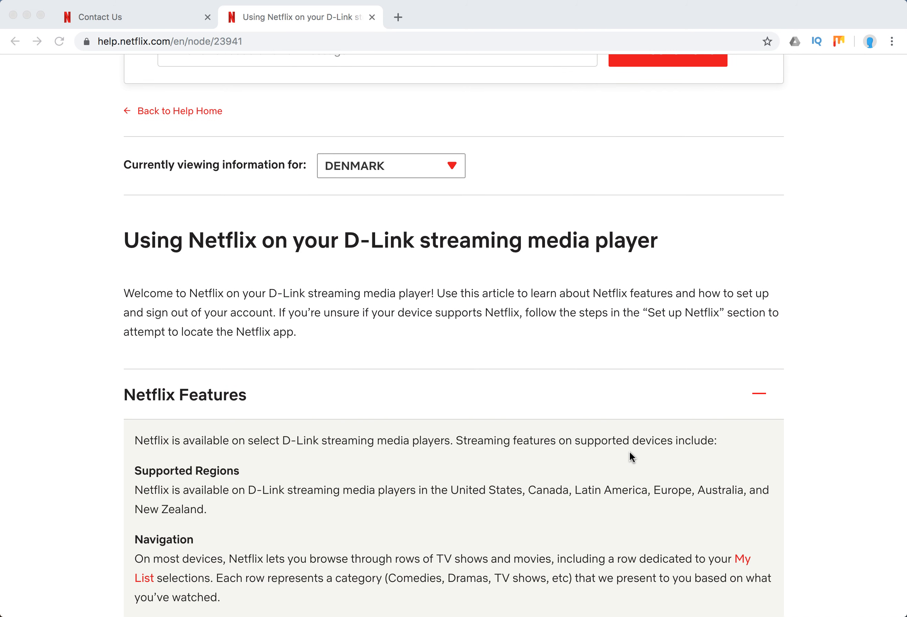
scroll(down, 3)
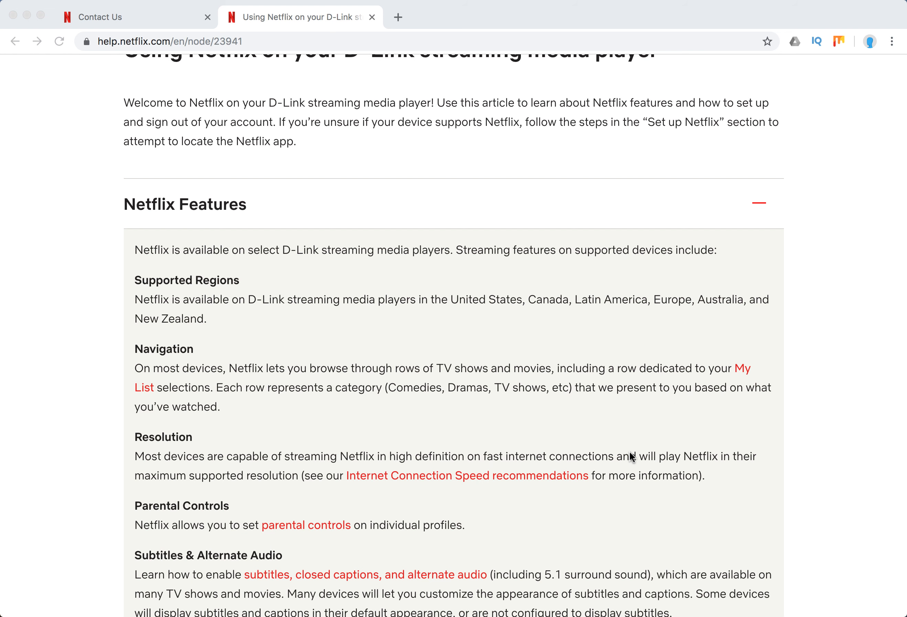
mouse_move(226, 327)
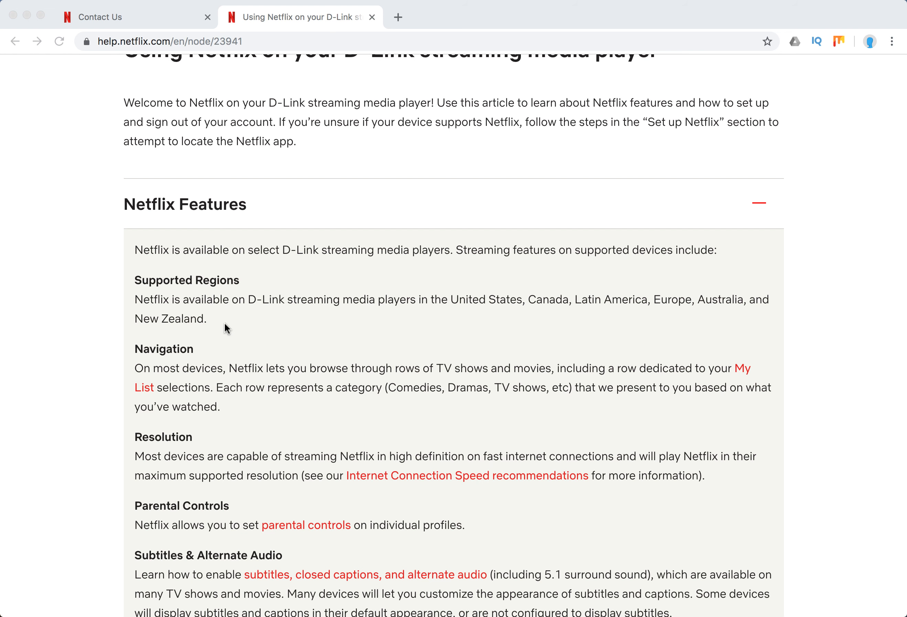
mouse_move(269, 309)
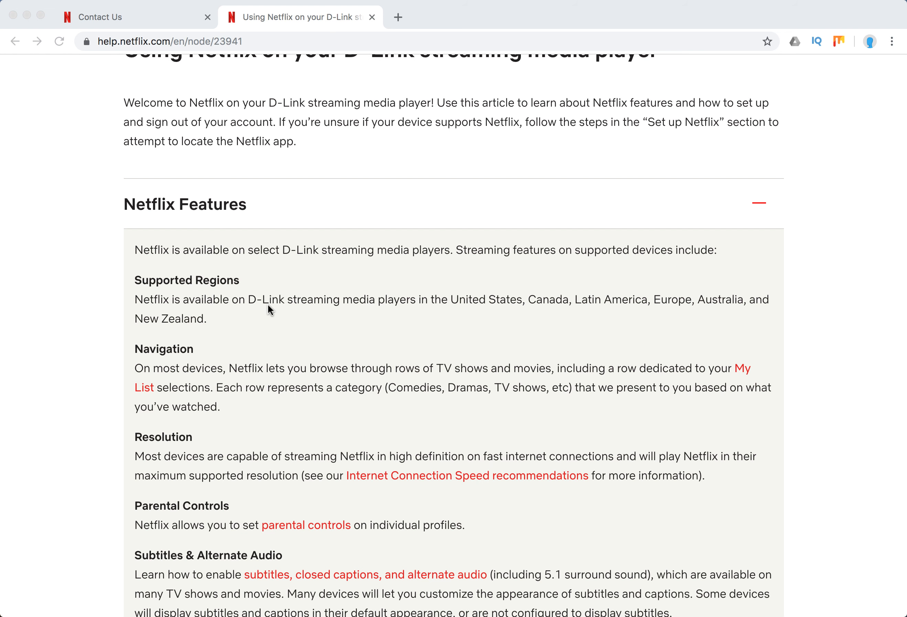
mouse_move(377, 309)
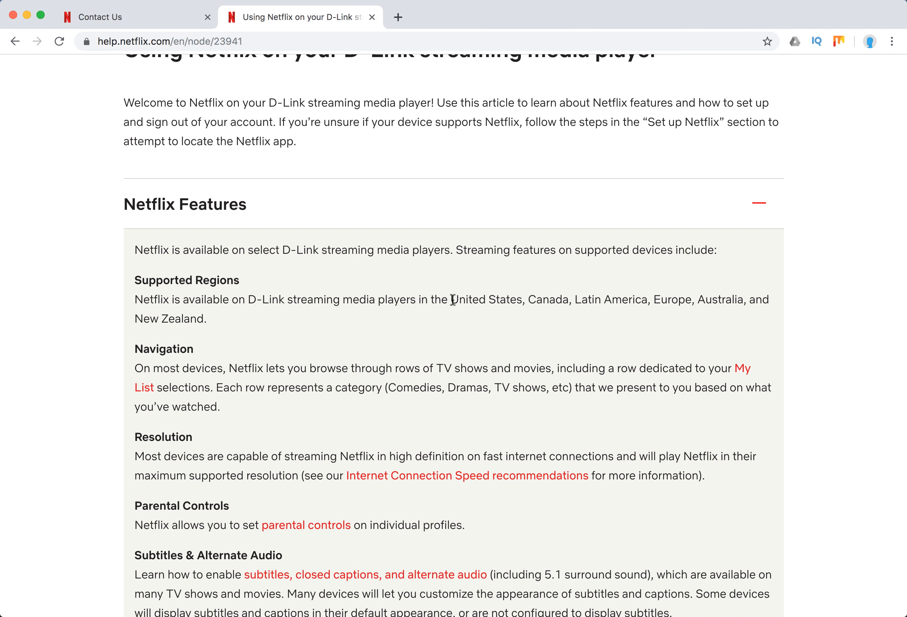
Highlight the supported regions text, clear it, and scroll down to the Set up Netflix heading
drag(454, 300, 759, 299)
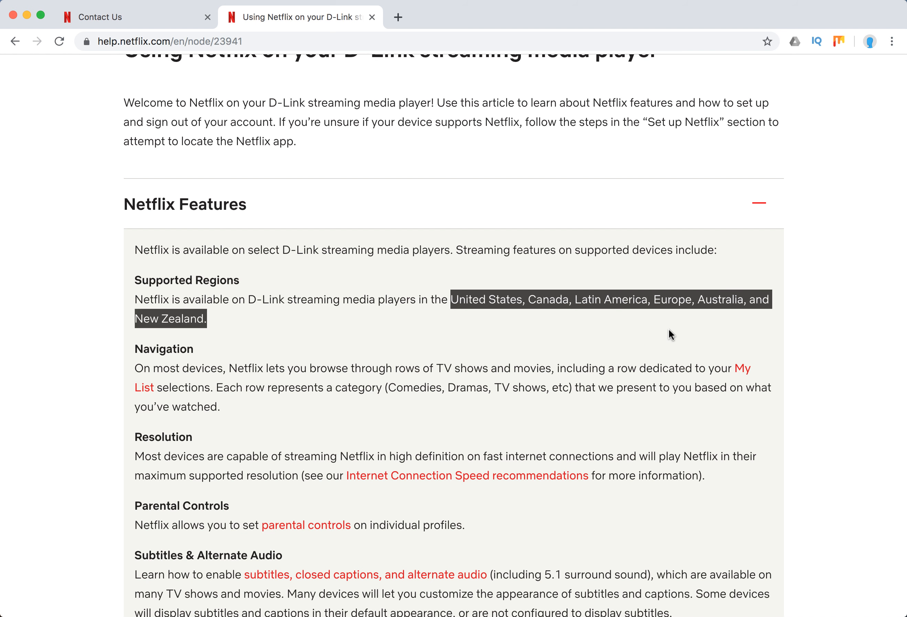
click(240, 386)
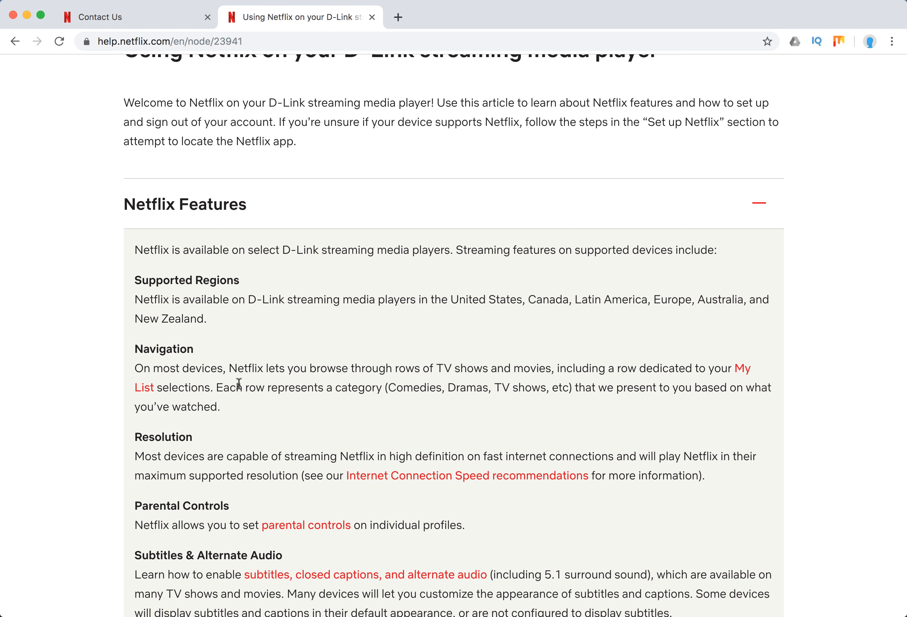
mouse_move(588, 374)
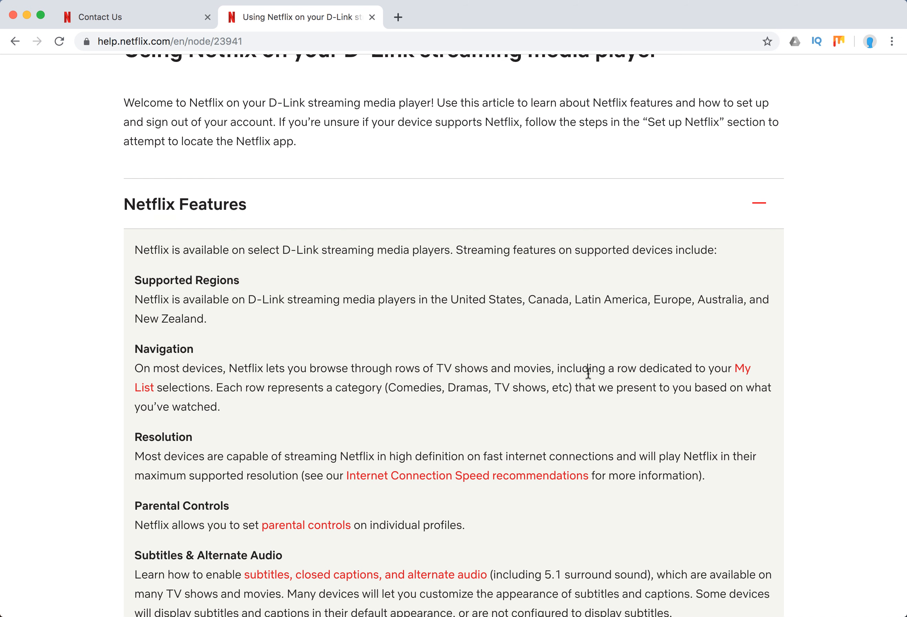
scroll(down, 3)
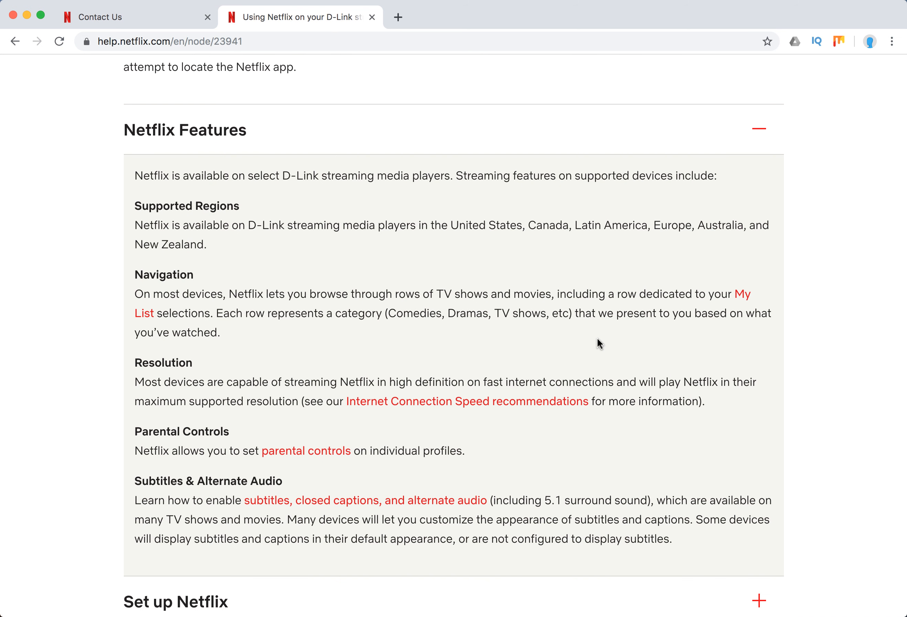
mouse_move(287, 306)
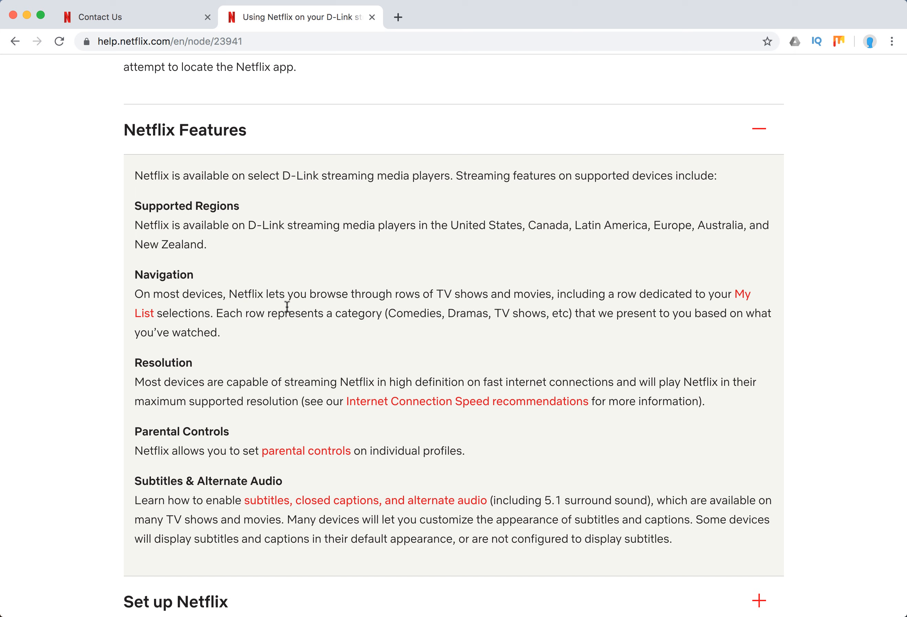
mouse_move(593, 467)
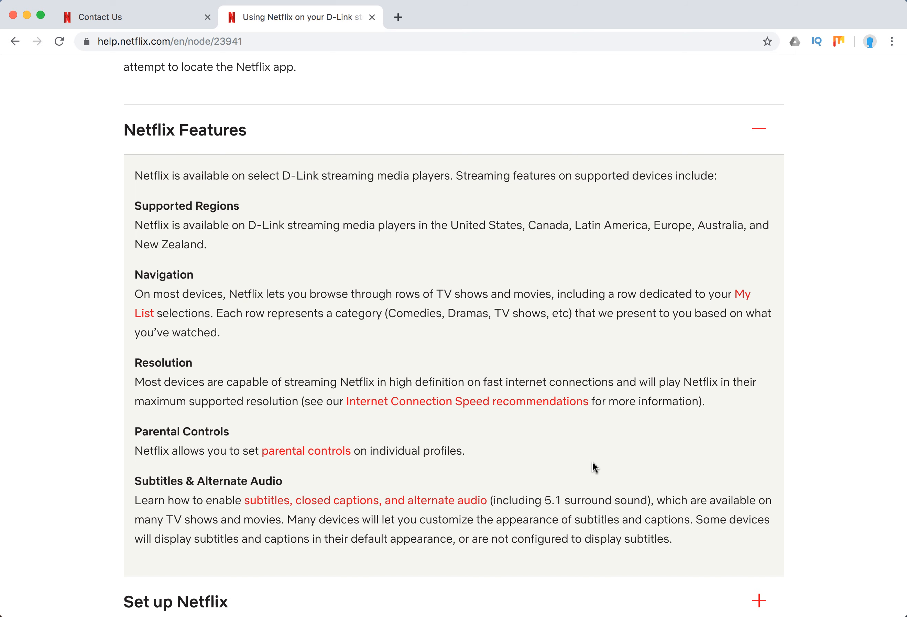
scroll(down, 3)
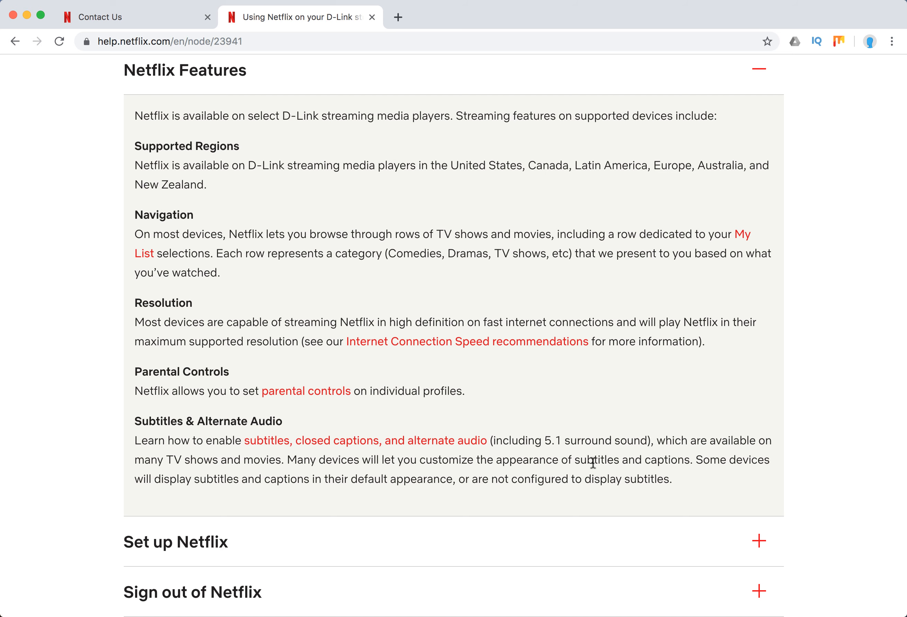
scroll(down, 3)
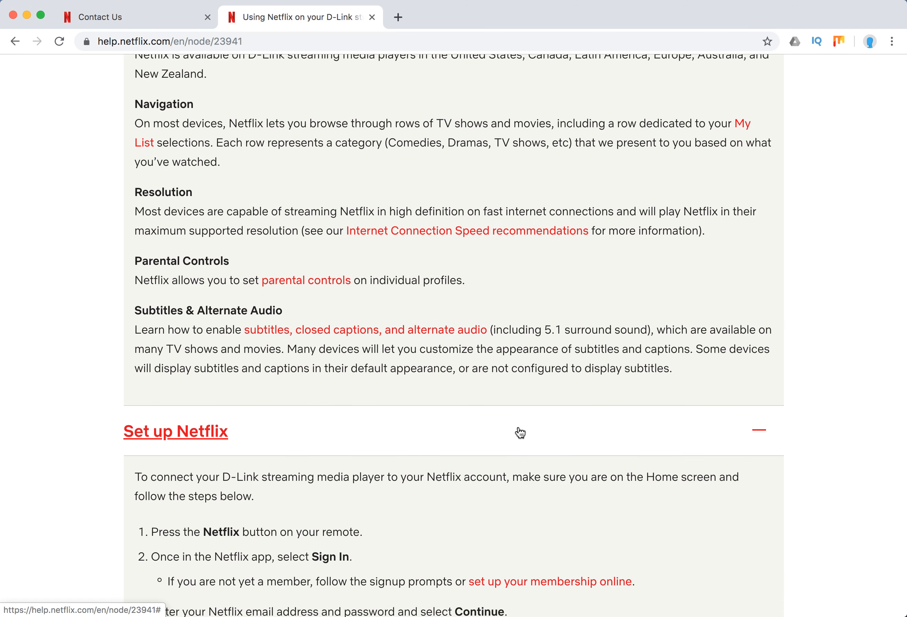
Scroll through the Set up Netflix sign-in steps and the start-over arrow sequence
scroll(down, 3)
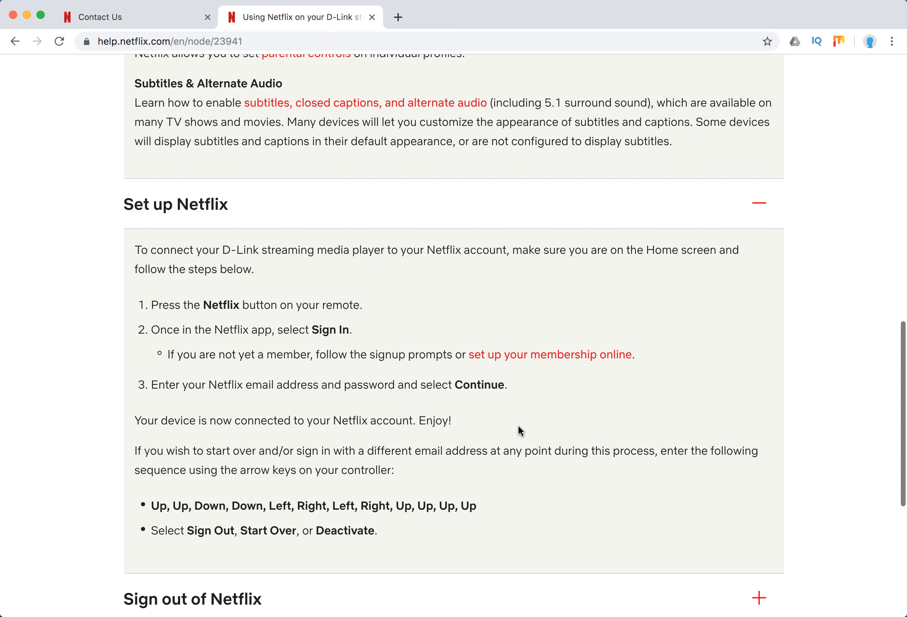
mouse_move(722, 276)
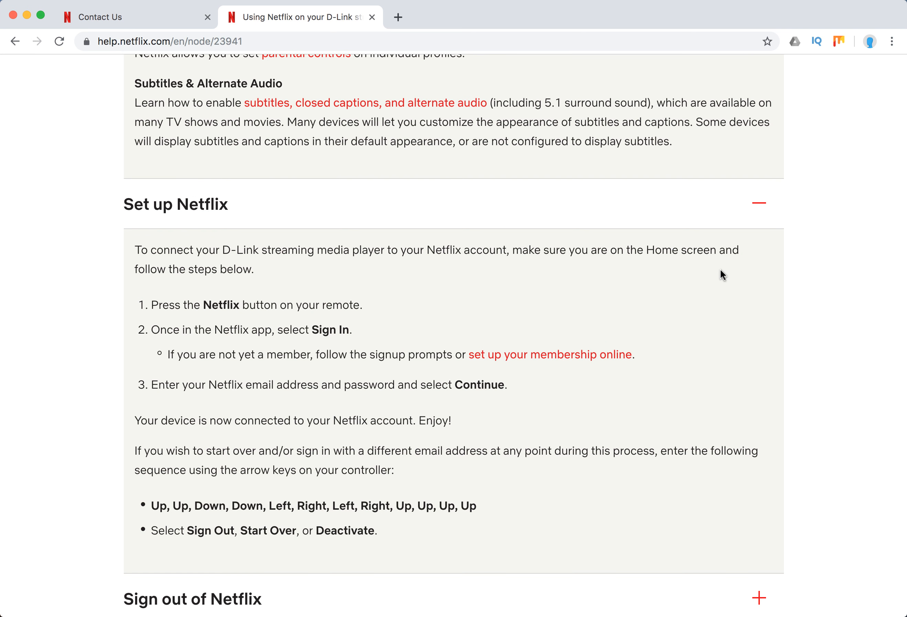
mouse_move(450, 312)
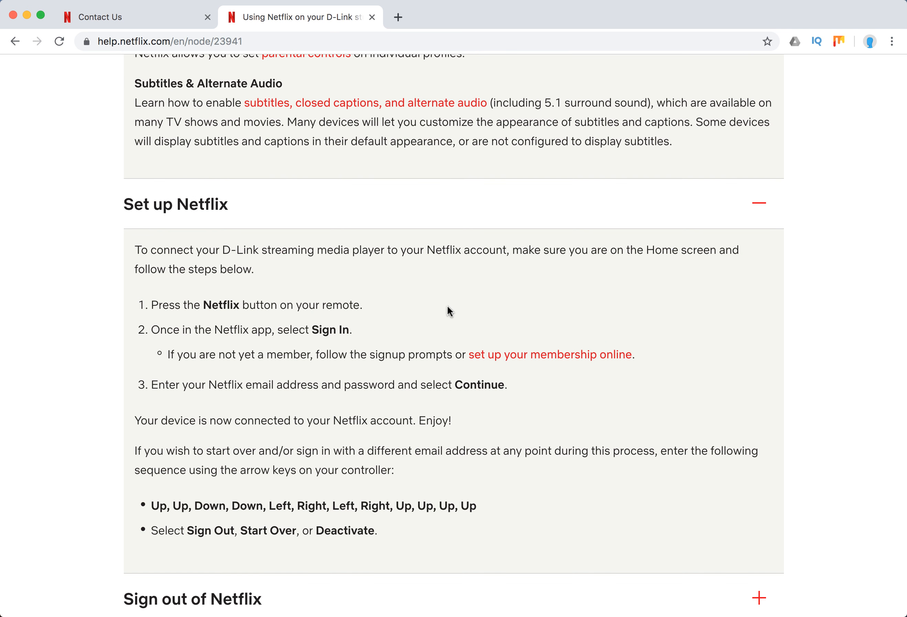
mouse_move(399, 319)
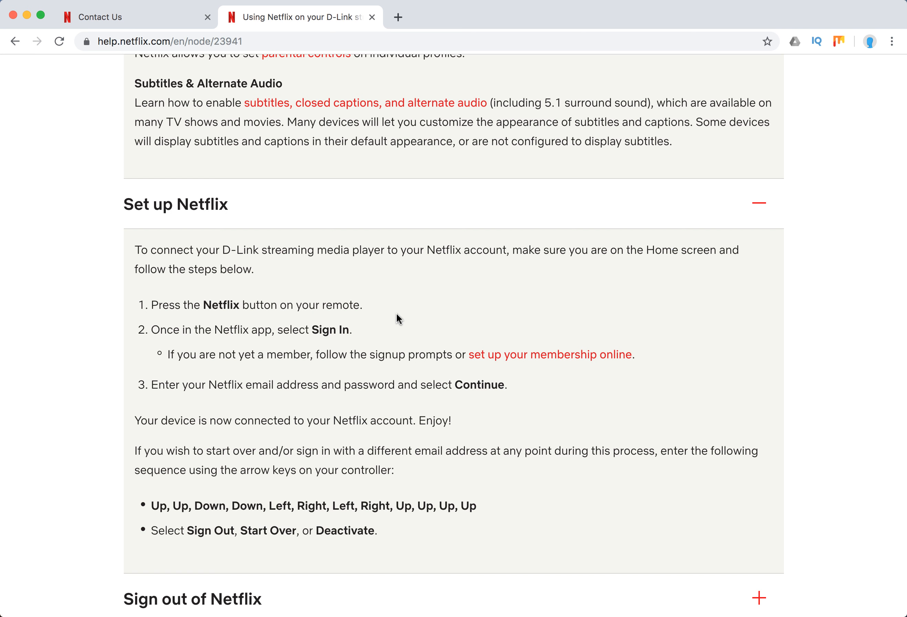
mouse_move(360, 339)
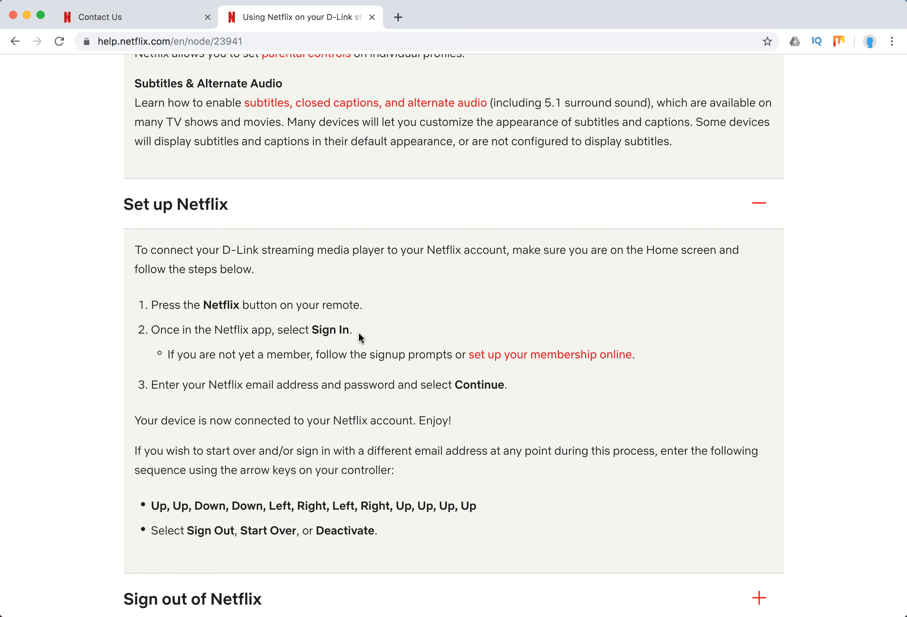
scroll(down, 3)
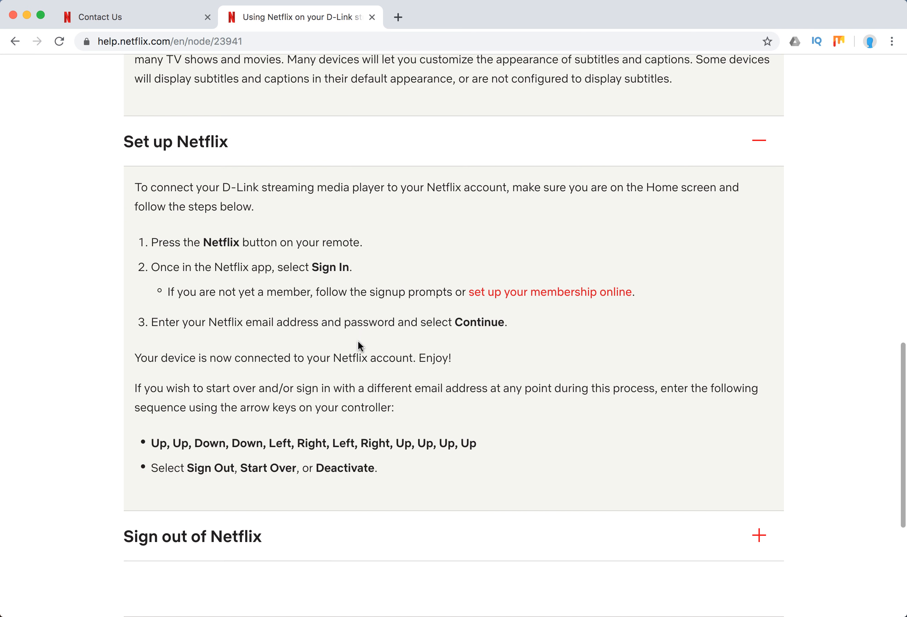
scroll(down, 3)
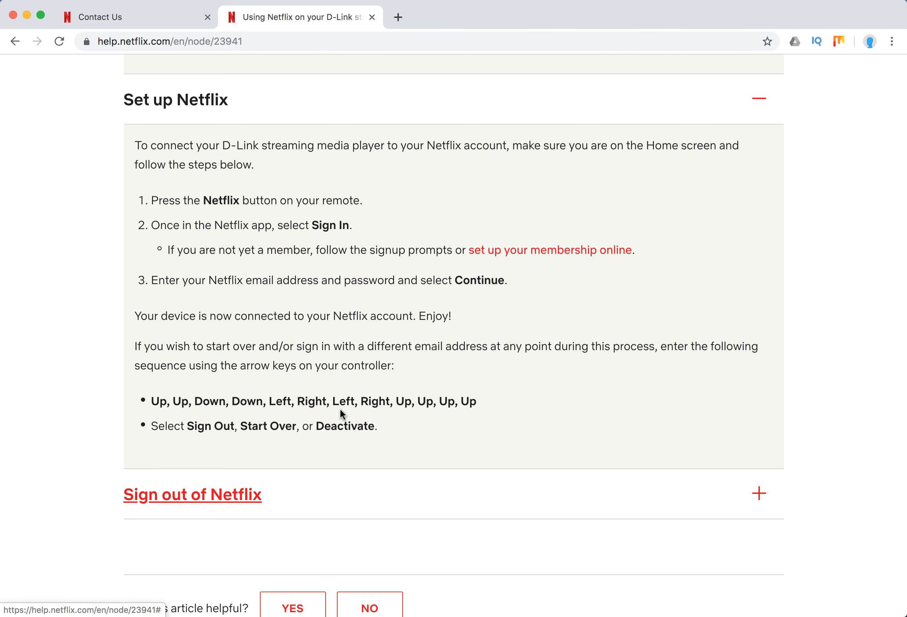
Expand the Sign out of Netflix section, read its steps, then return to the article's top
click(192, 494)
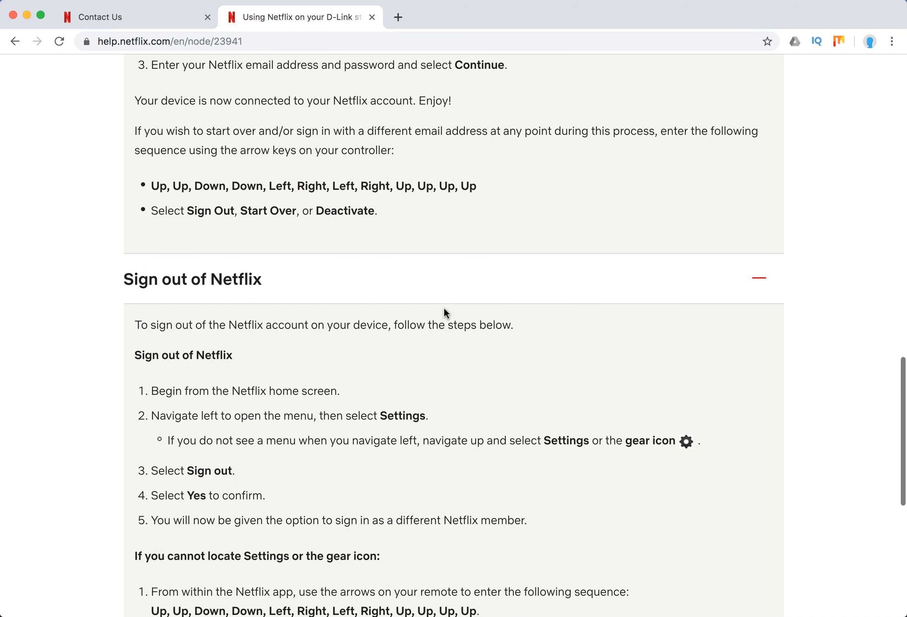
scroll(down, 3)
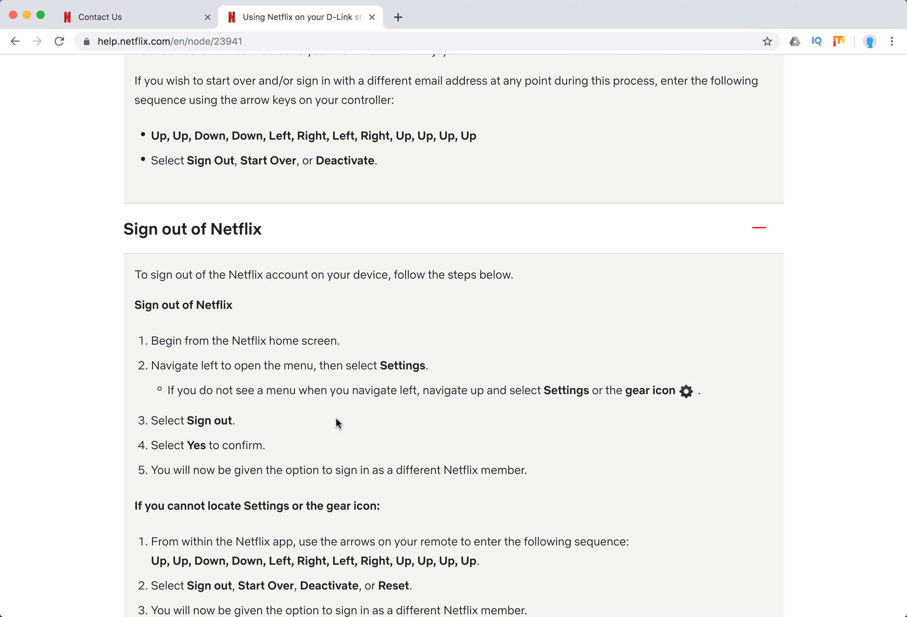
scroll(down, 3)
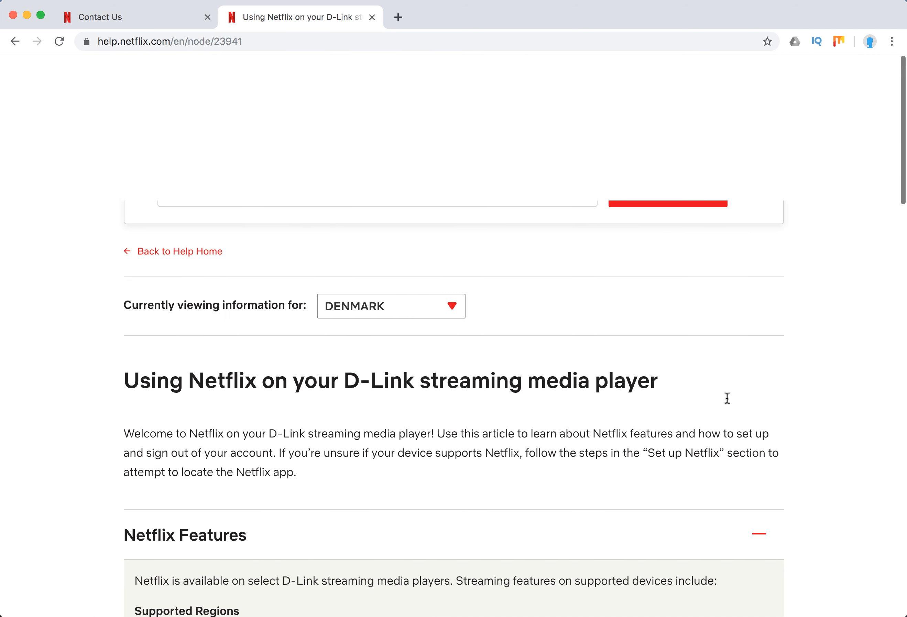
scroll(up, 3)
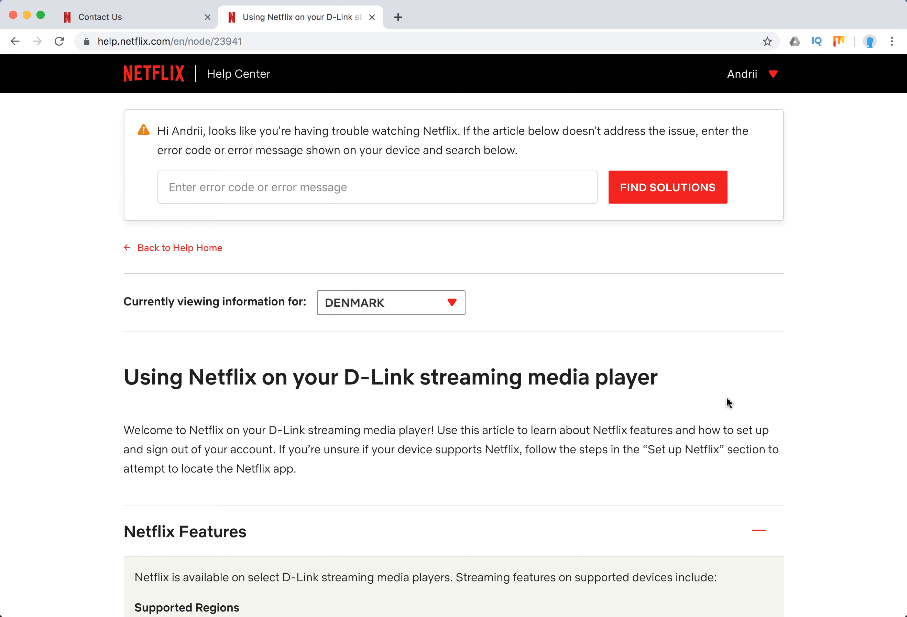